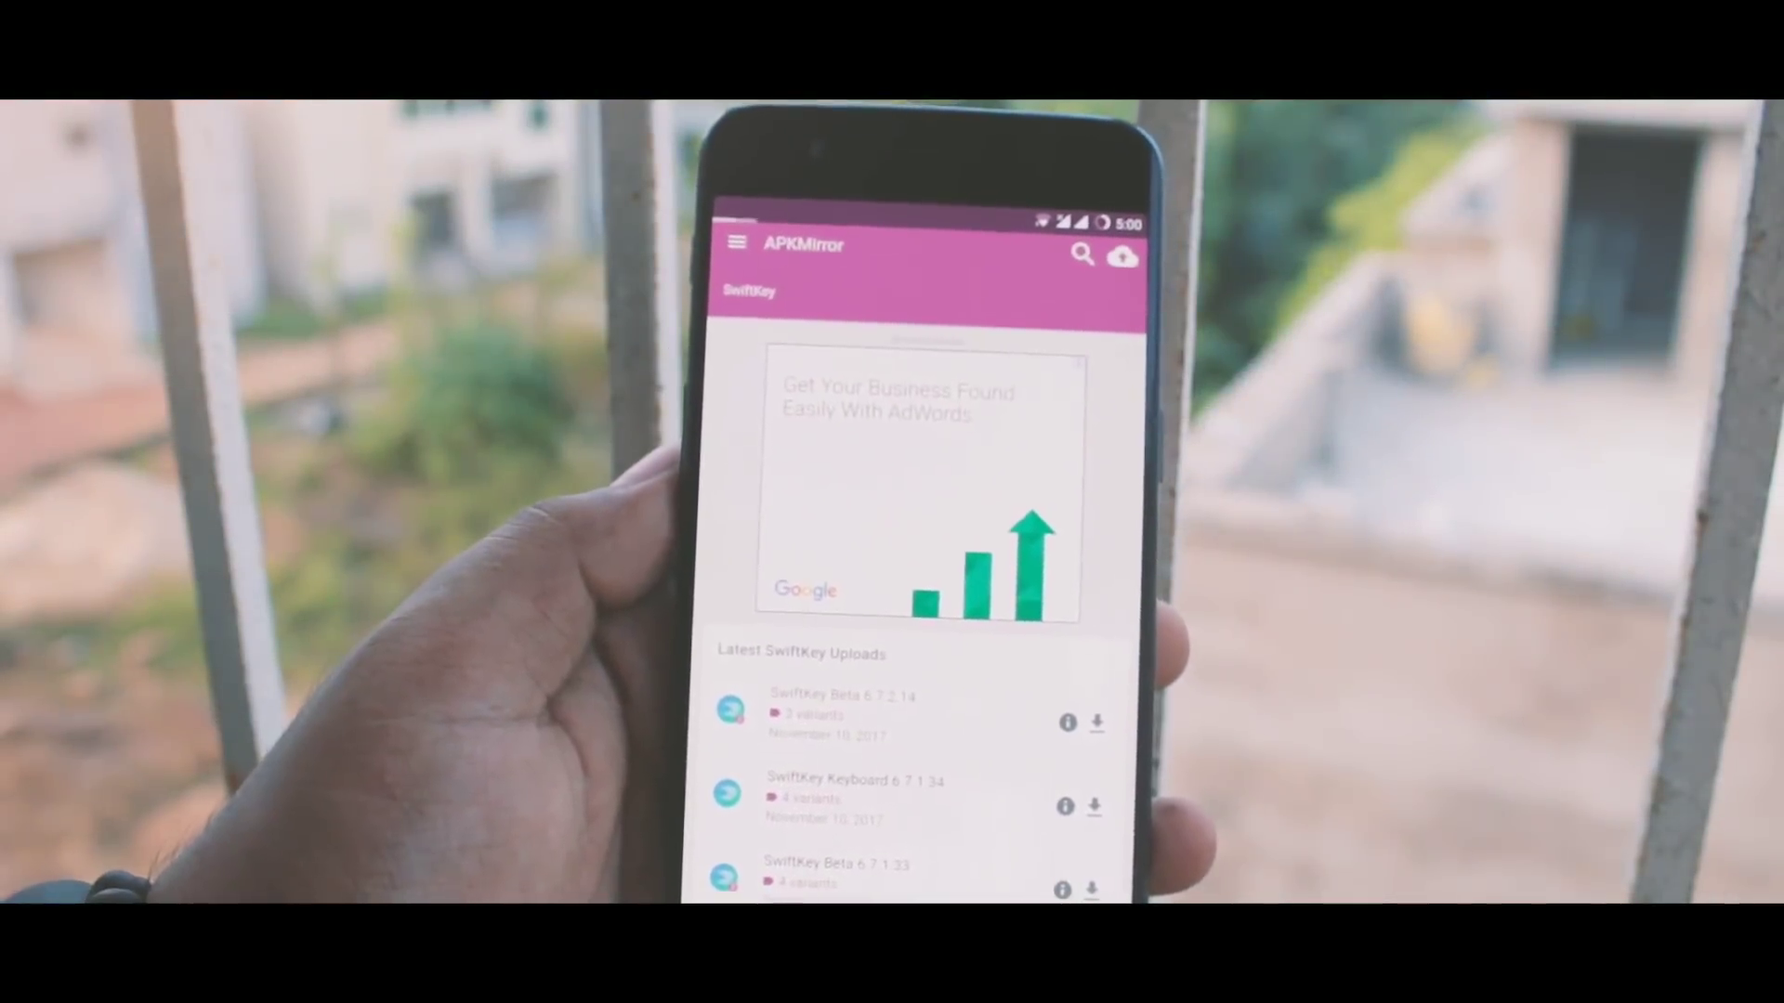
Choose the SwiftKey Keyboard release listed under Latest SwiftKey Uploads on APKMirror
{"action": "left_click", "coordinate": [846, 695]}
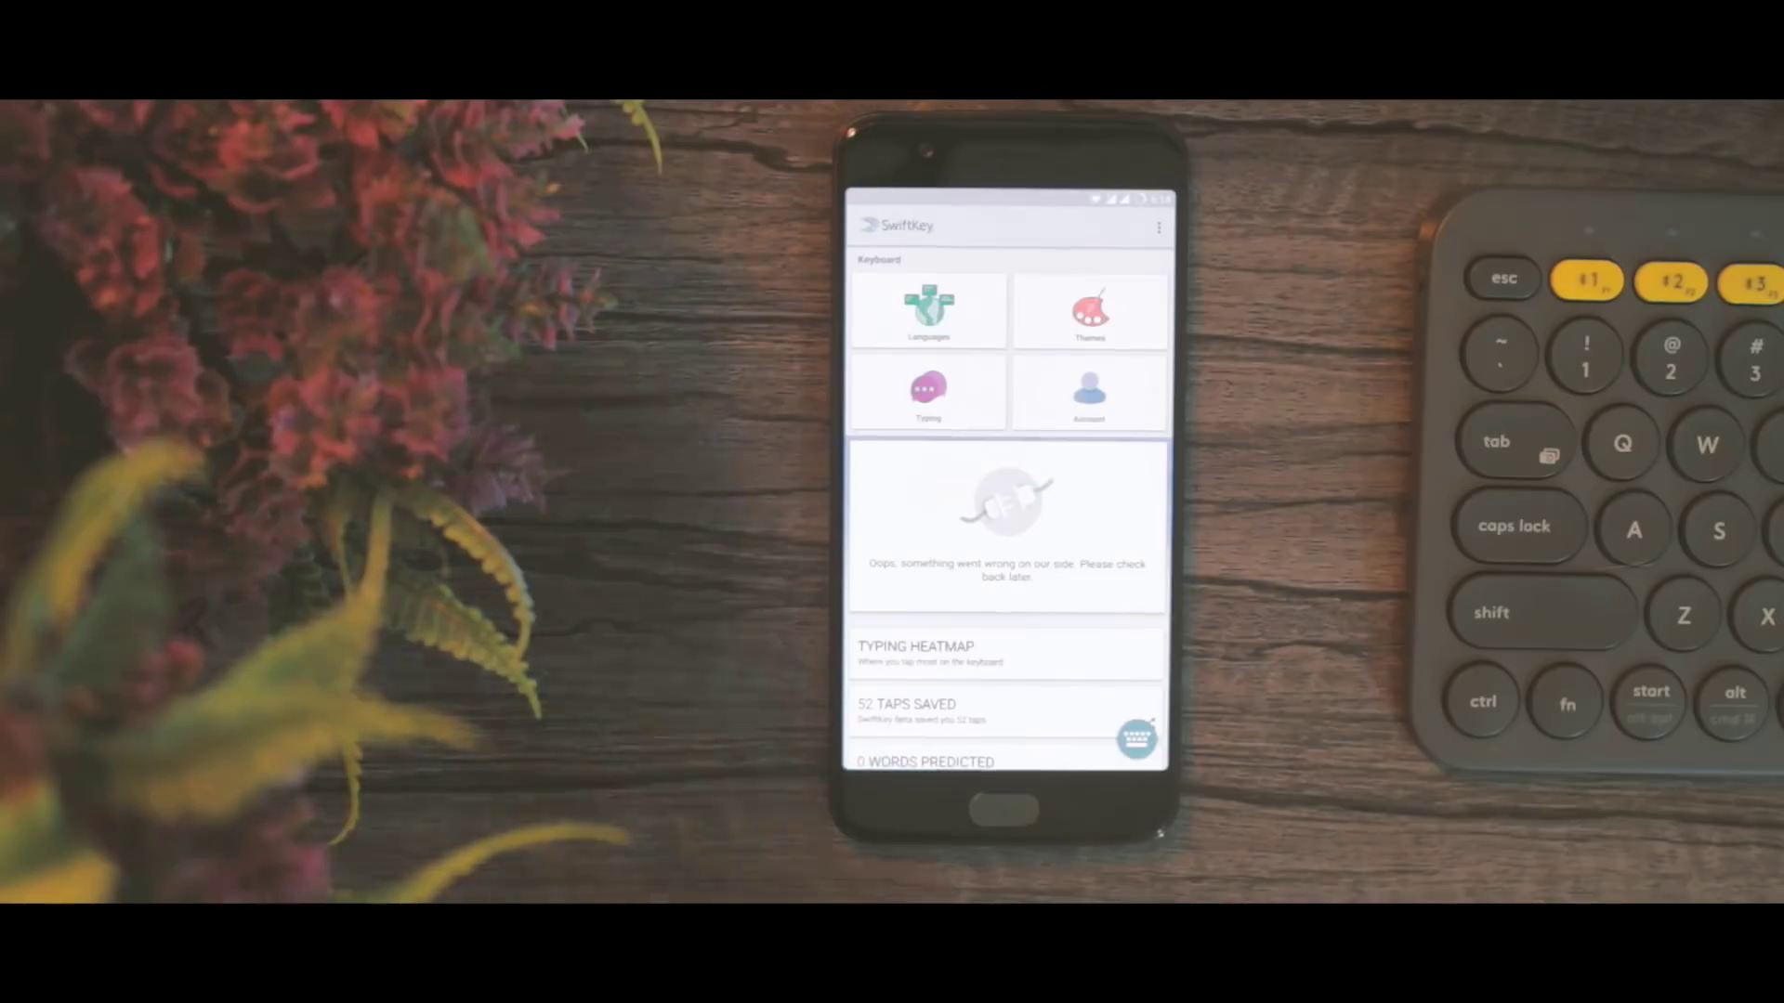
Browse the theme Gallery, preview Material Dark, then dismiss its preview
{"action": "left_click", "coordinate": [1089, 310]}
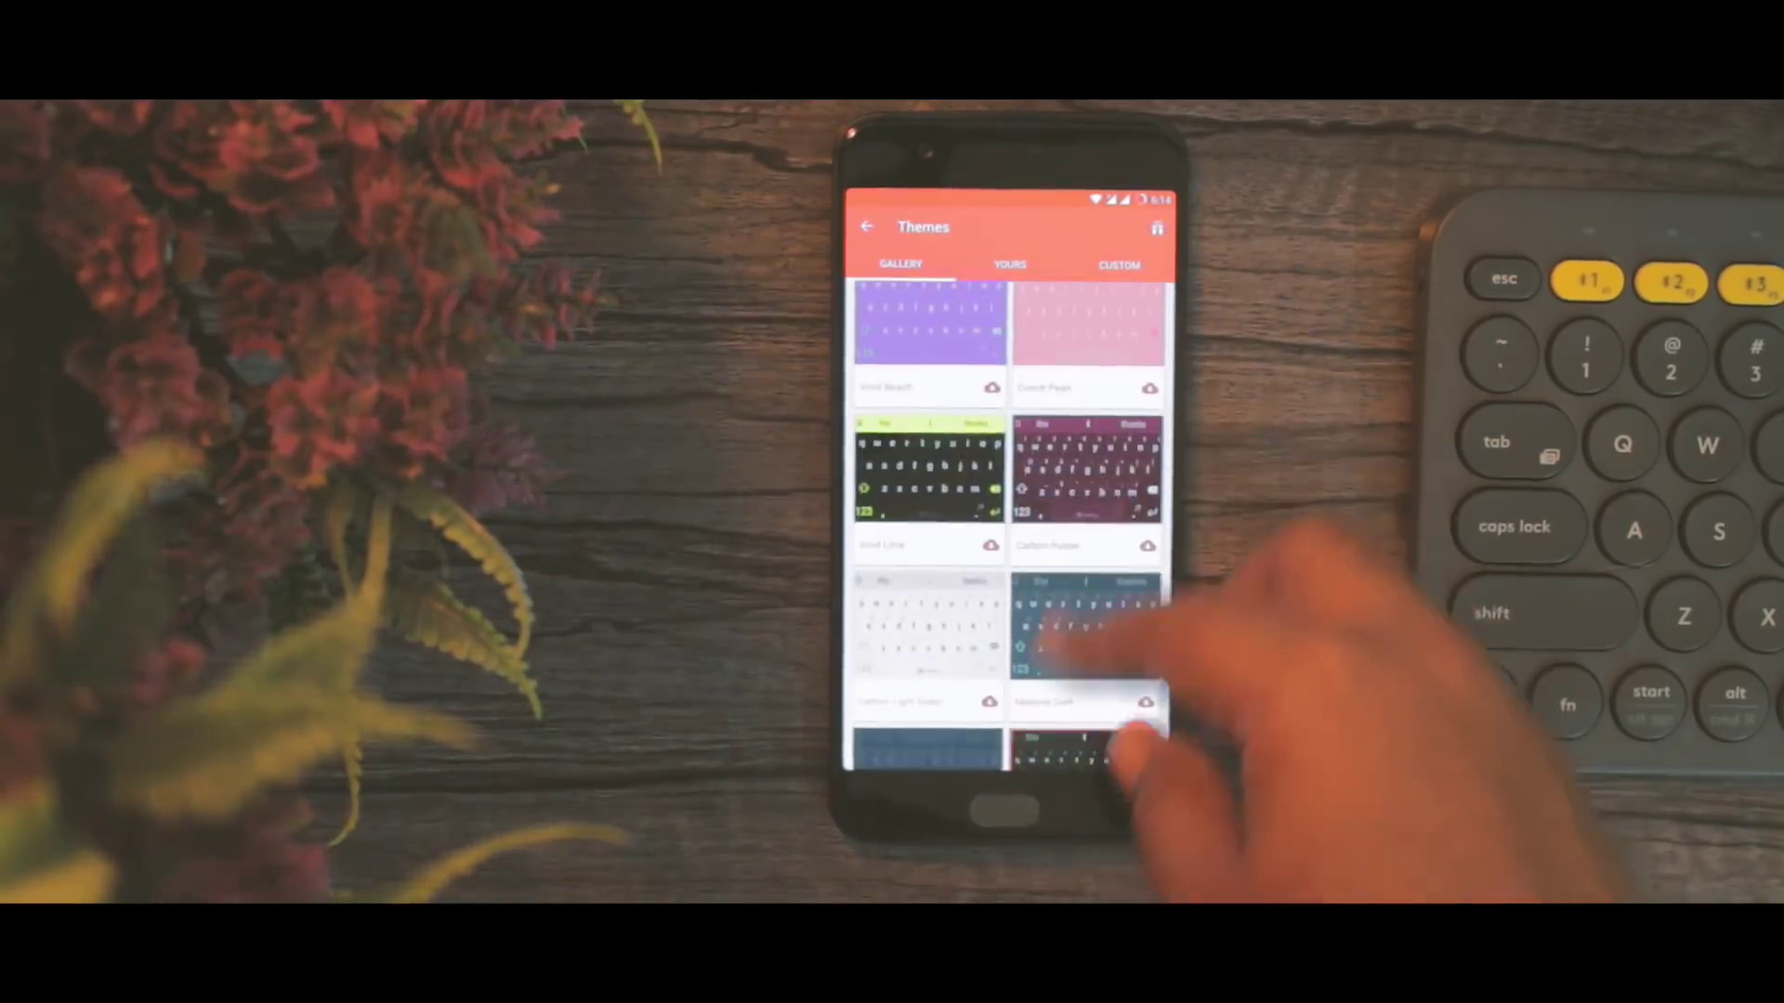
{"action": "scroll", "scroll_direction": "down", "scroll_amount": 3}
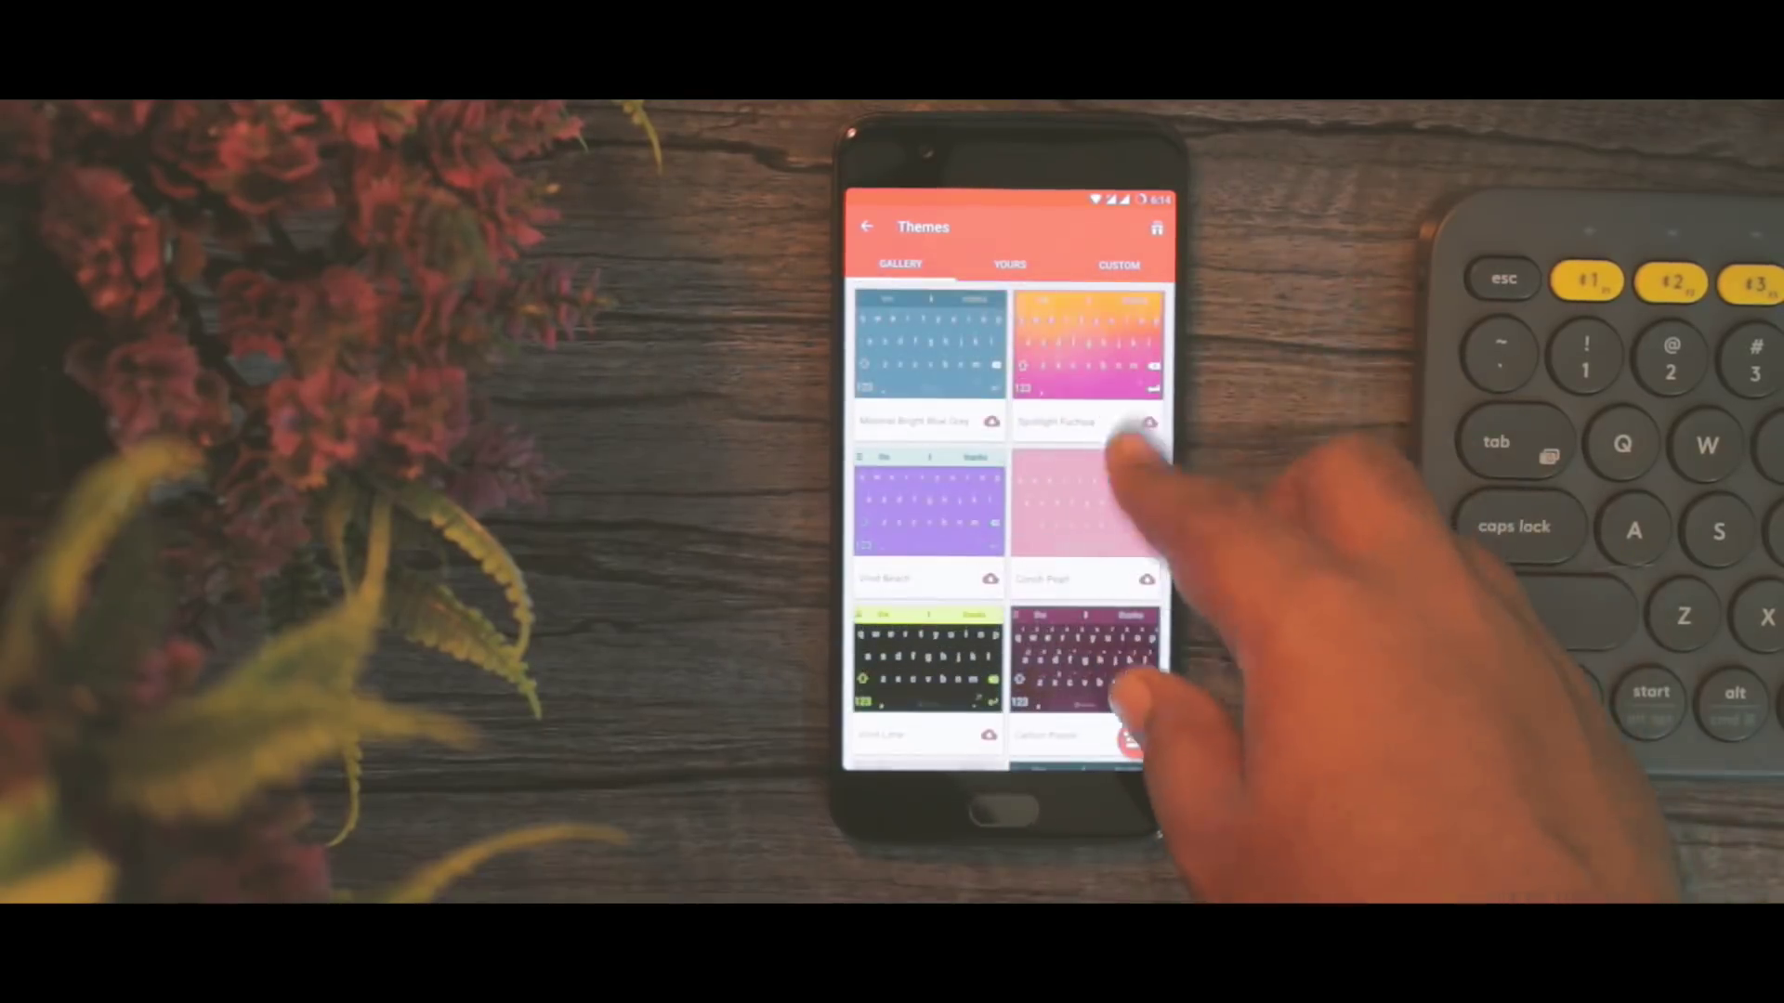
{"action": "scroll", "scroll_direction": "down", "scroll_amount": 3}
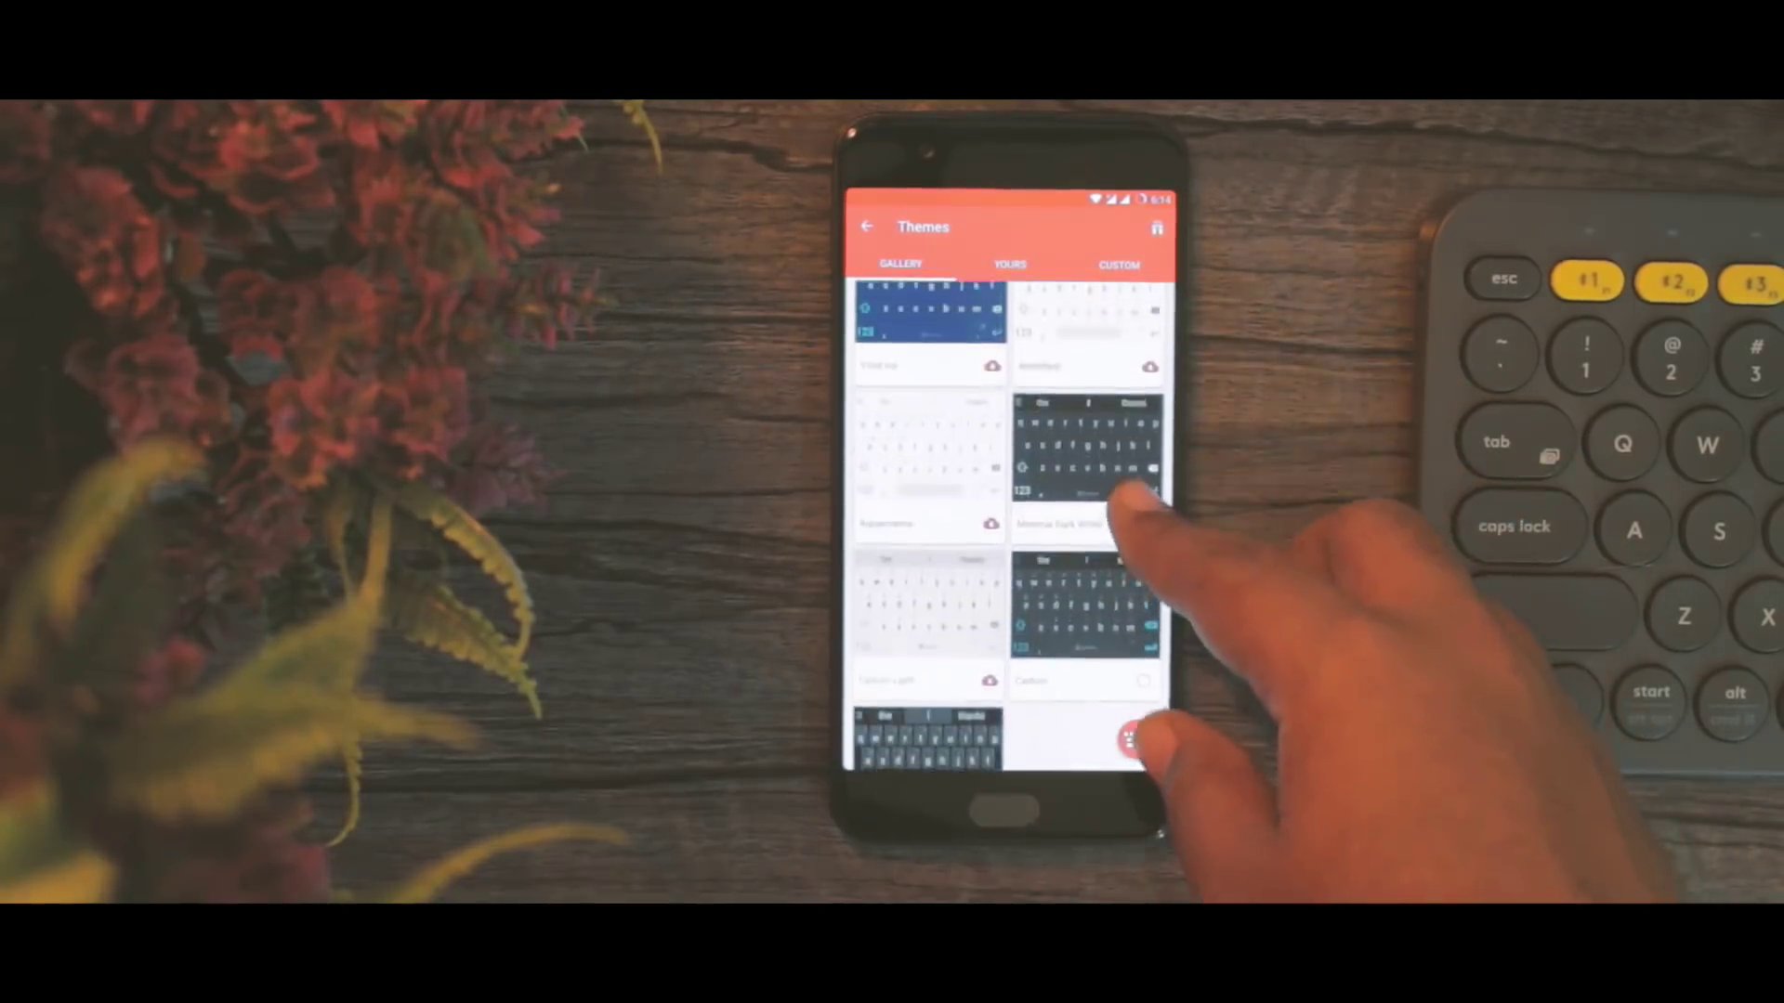
{"action": "scroll", "scroll_direction": "up", "scroll_amount": 3}
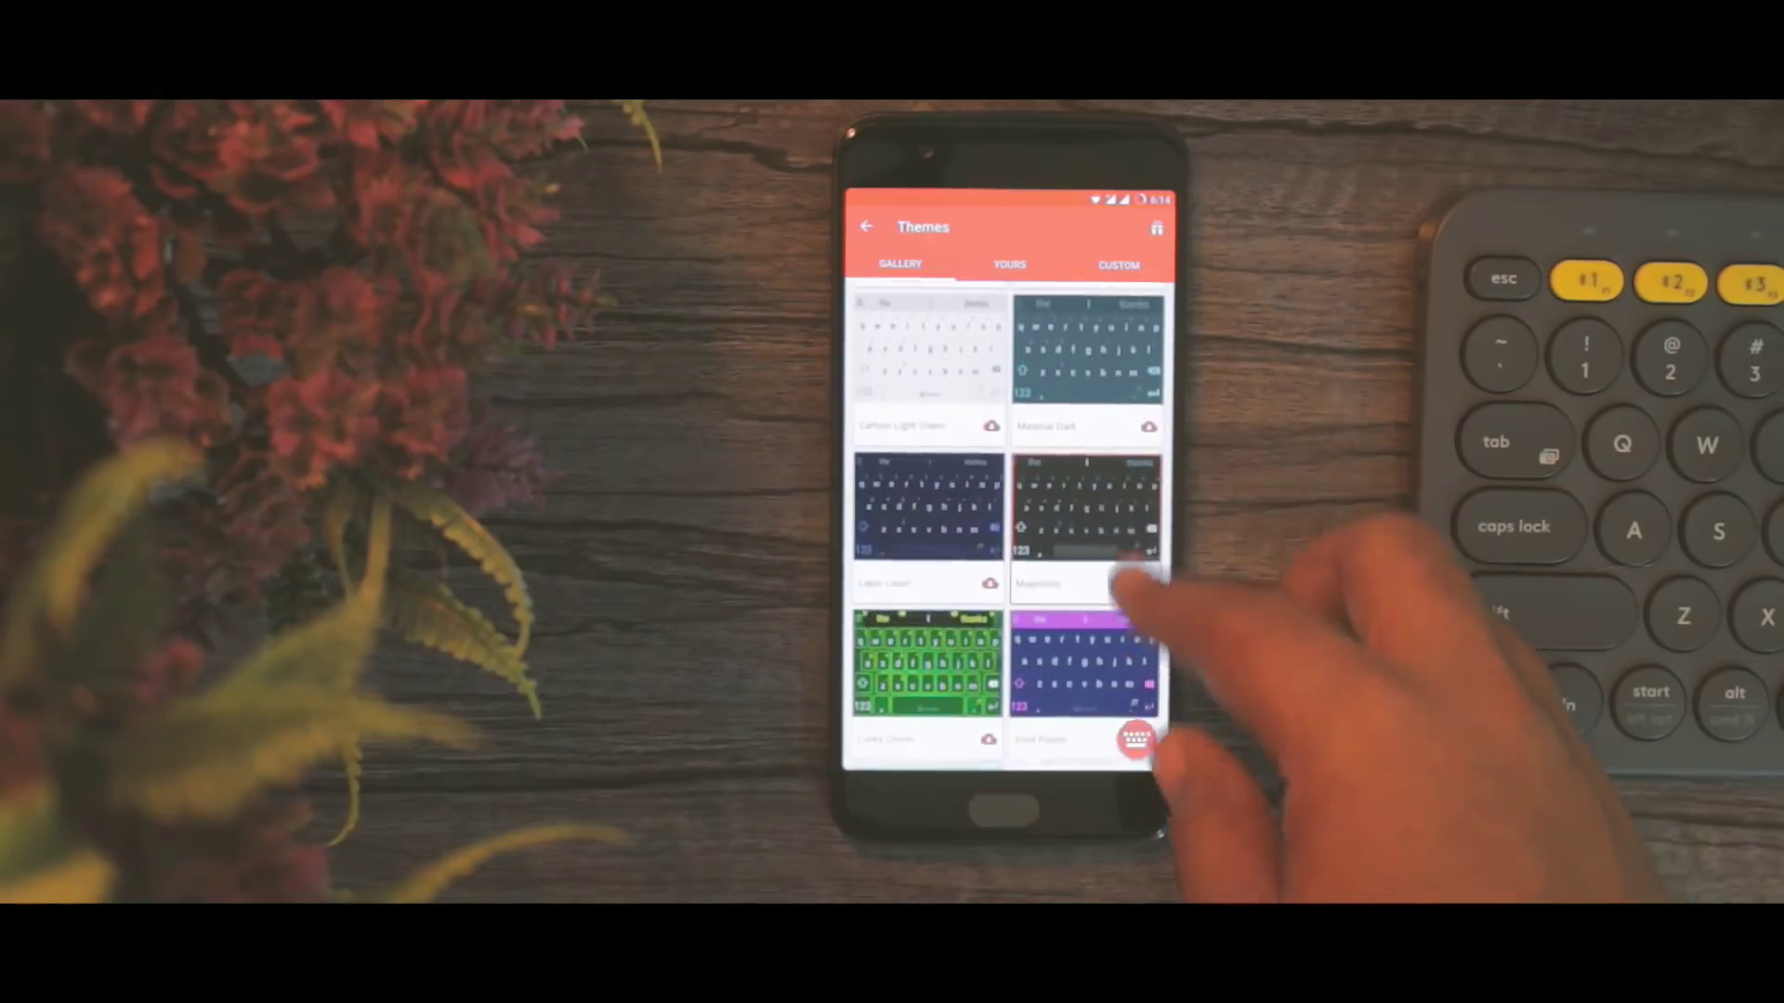
{"action": "left_click", "coordinate": [1087, 353]}
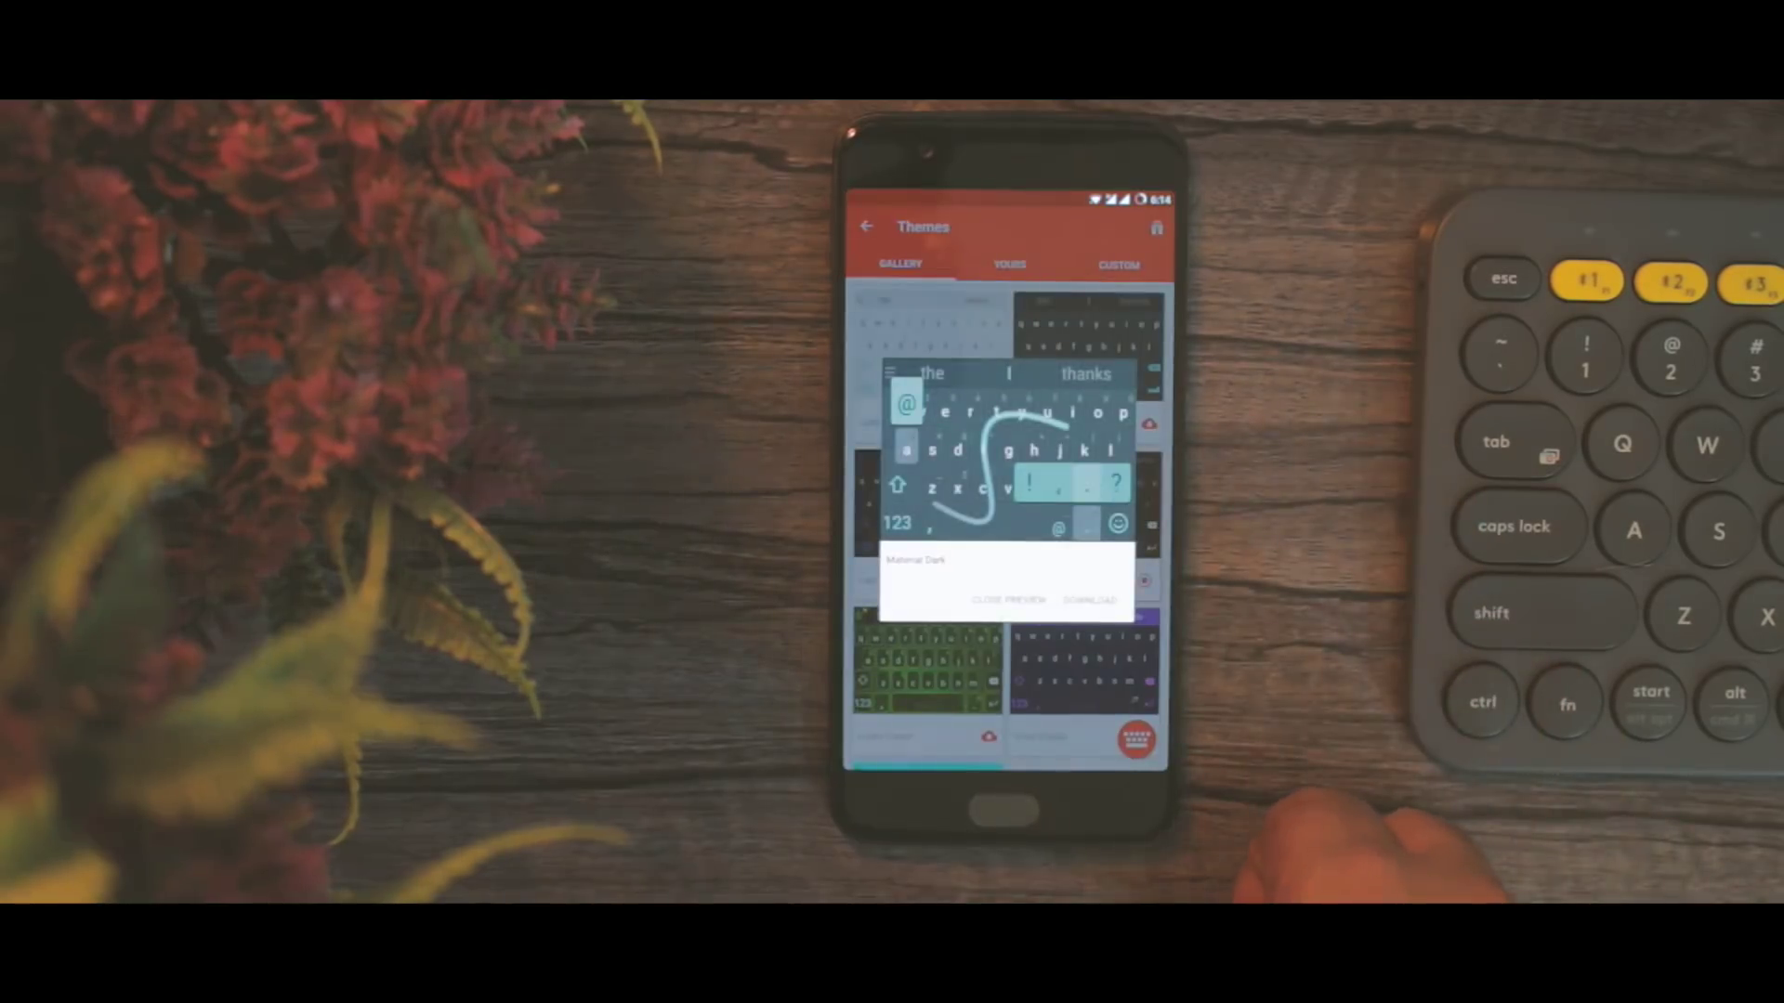
{"action": "left_click", "coordinate": [1008, 600]}
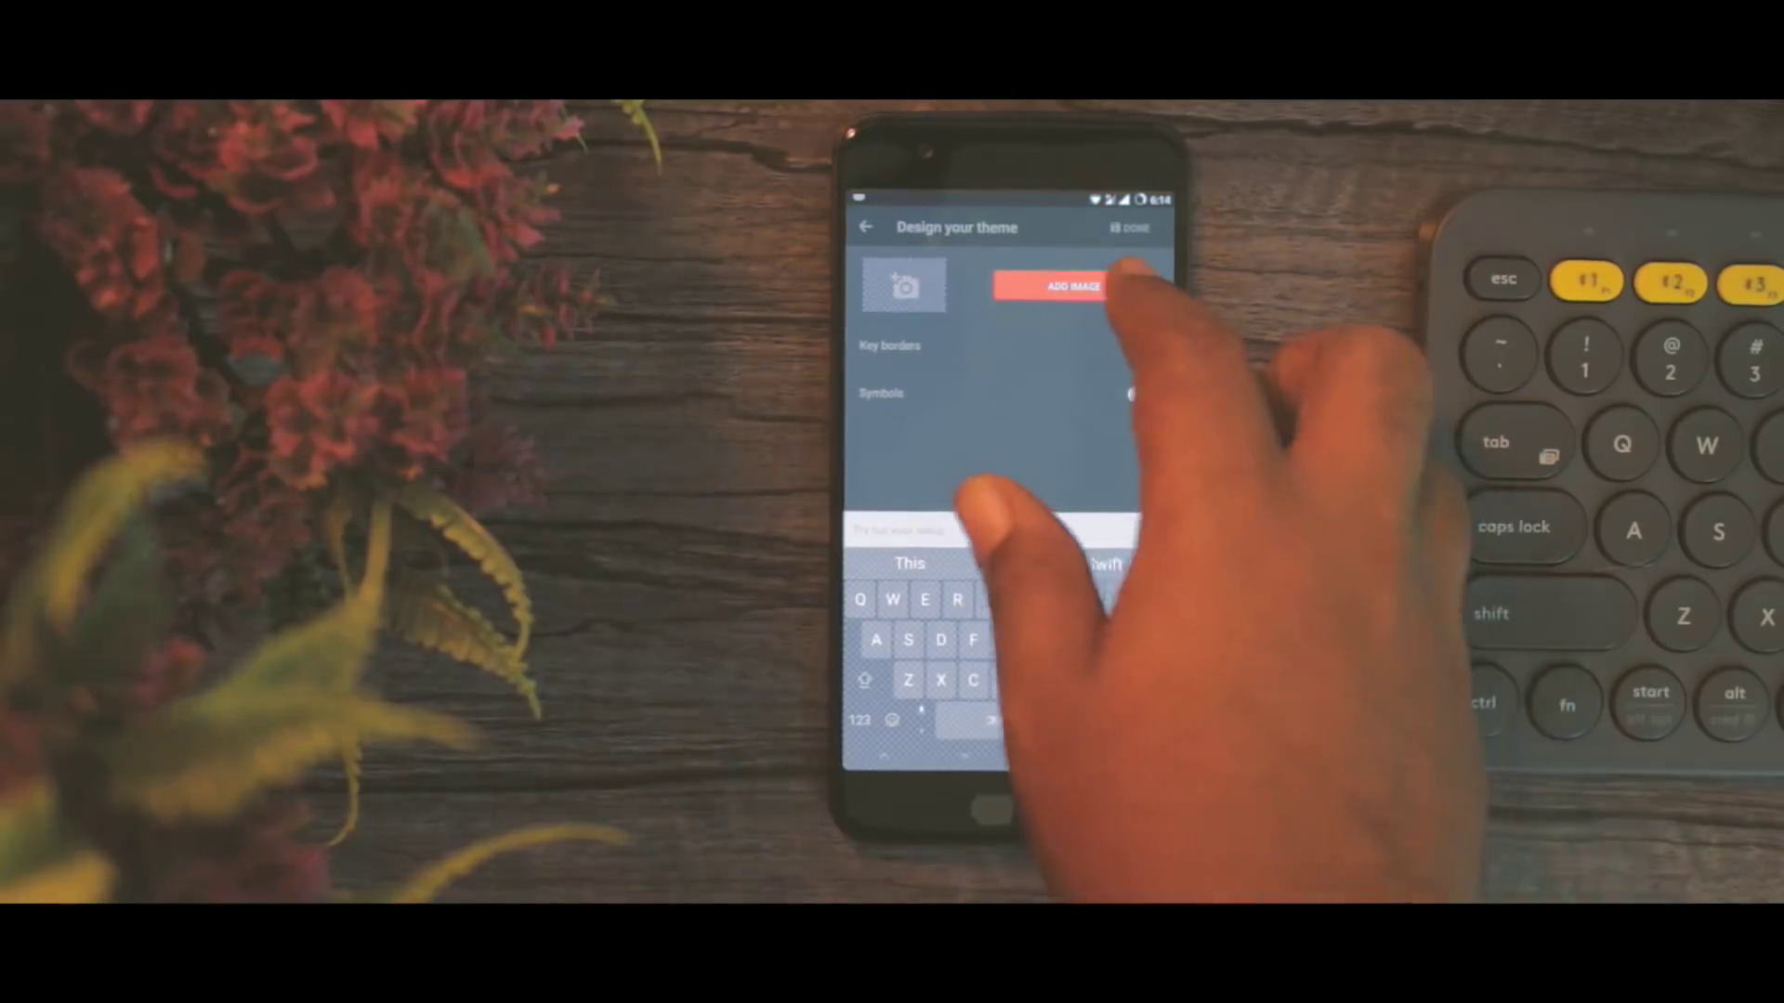
Add a background image to the custom theme, bringing up the Select picture app chooser
{"action": "left_click", "coordinate": [1070, 286]}
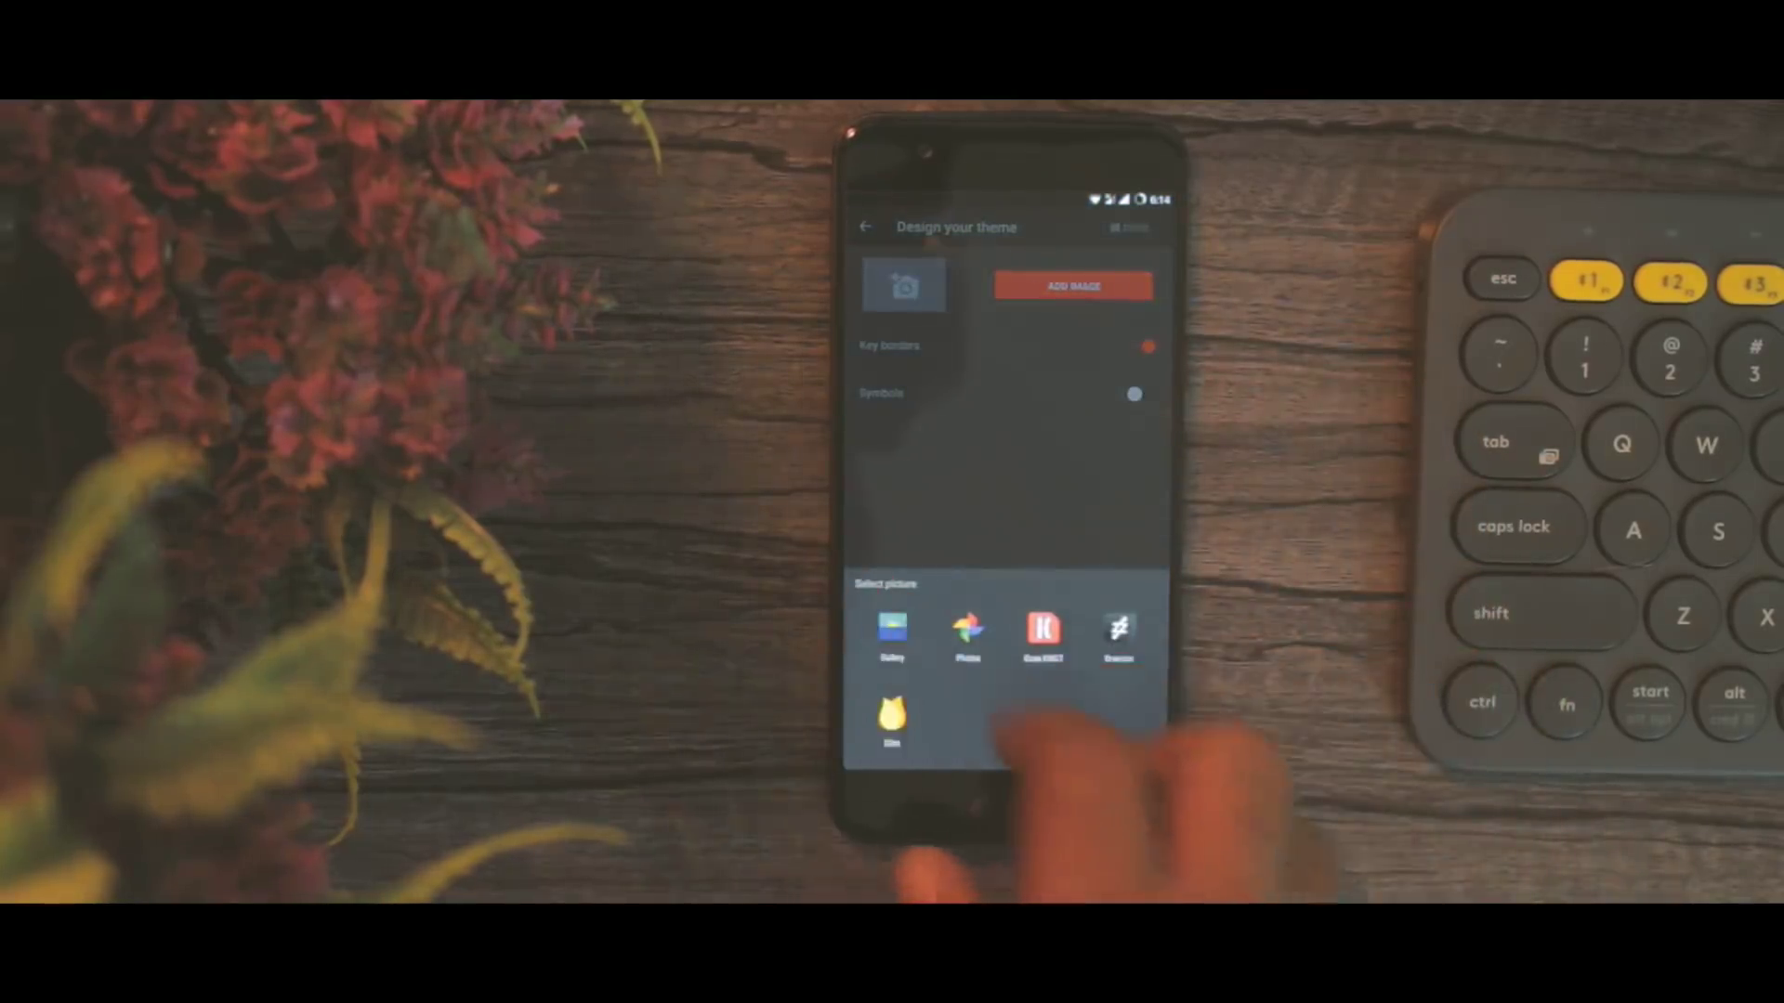